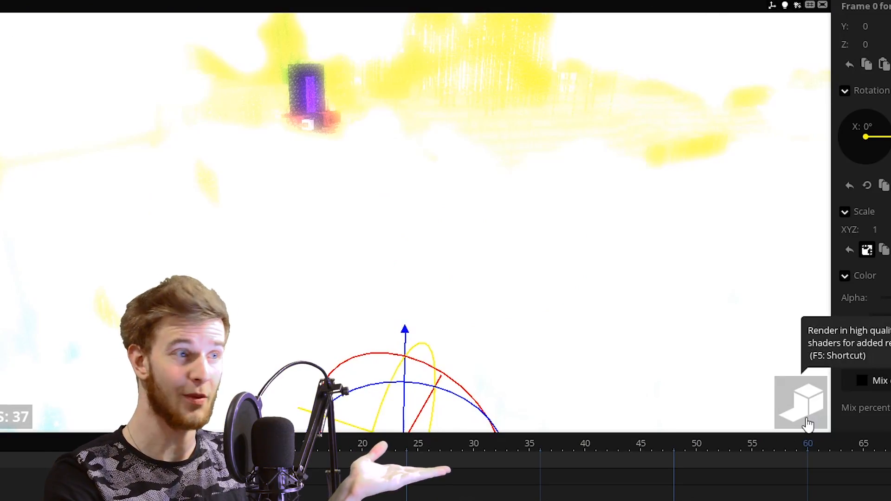
Step: Set Steve's glow colour to dark greyish 564F4F so the glow fades, with high-quality preview on
{"action": "left_click", "coordinate": [802, 402]}
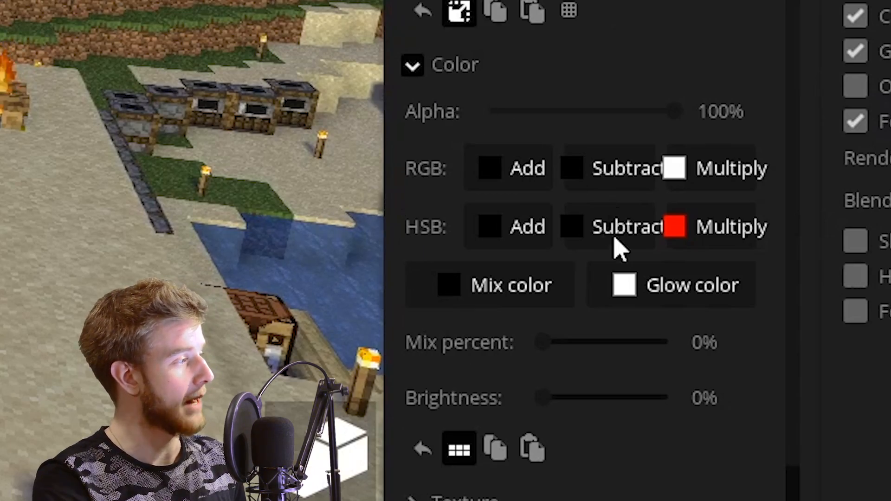
{"action": "mouse_move", "coordinate": [782, 290]}
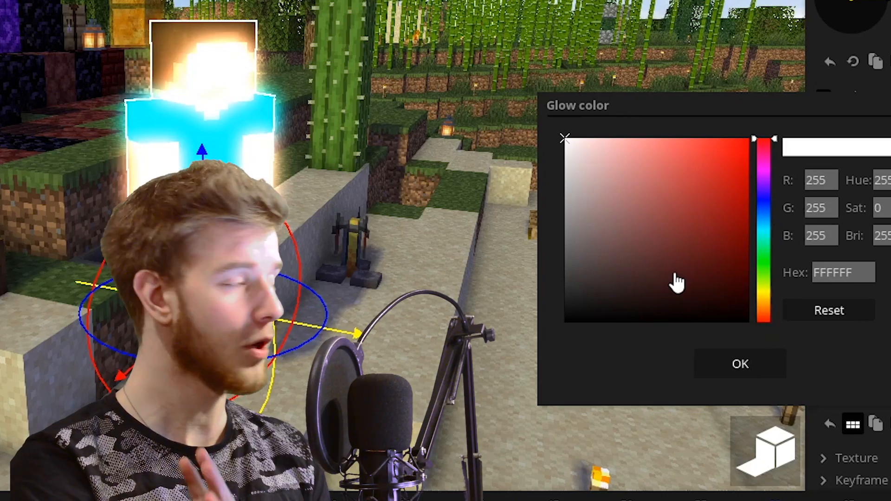
{"action": "left_click", "coordinate": [572, 155]}
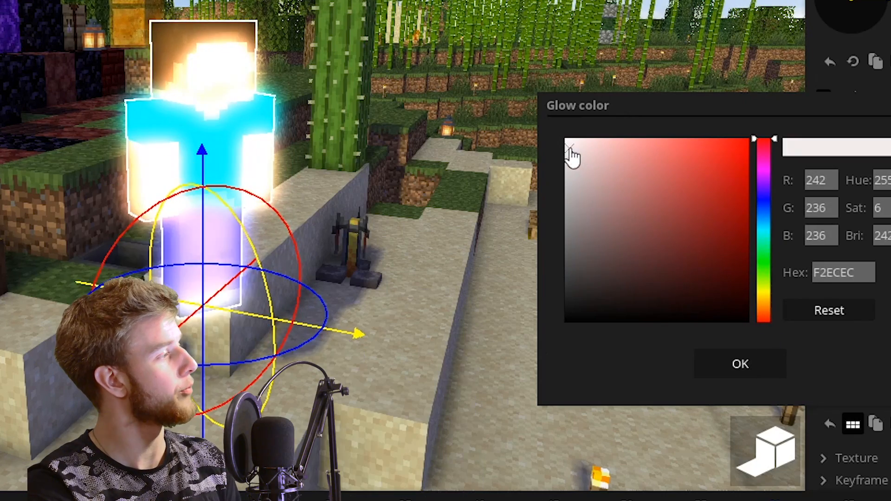
{"action": "left_click", "coordinate": [579, 262]}
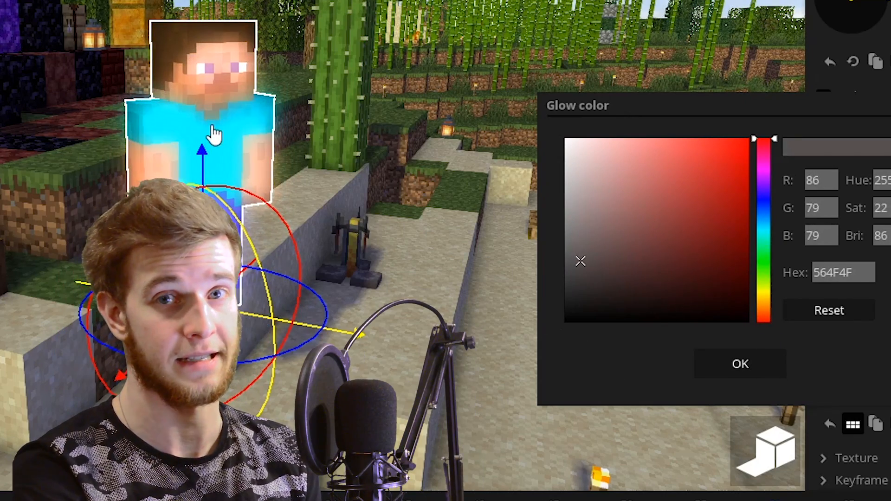